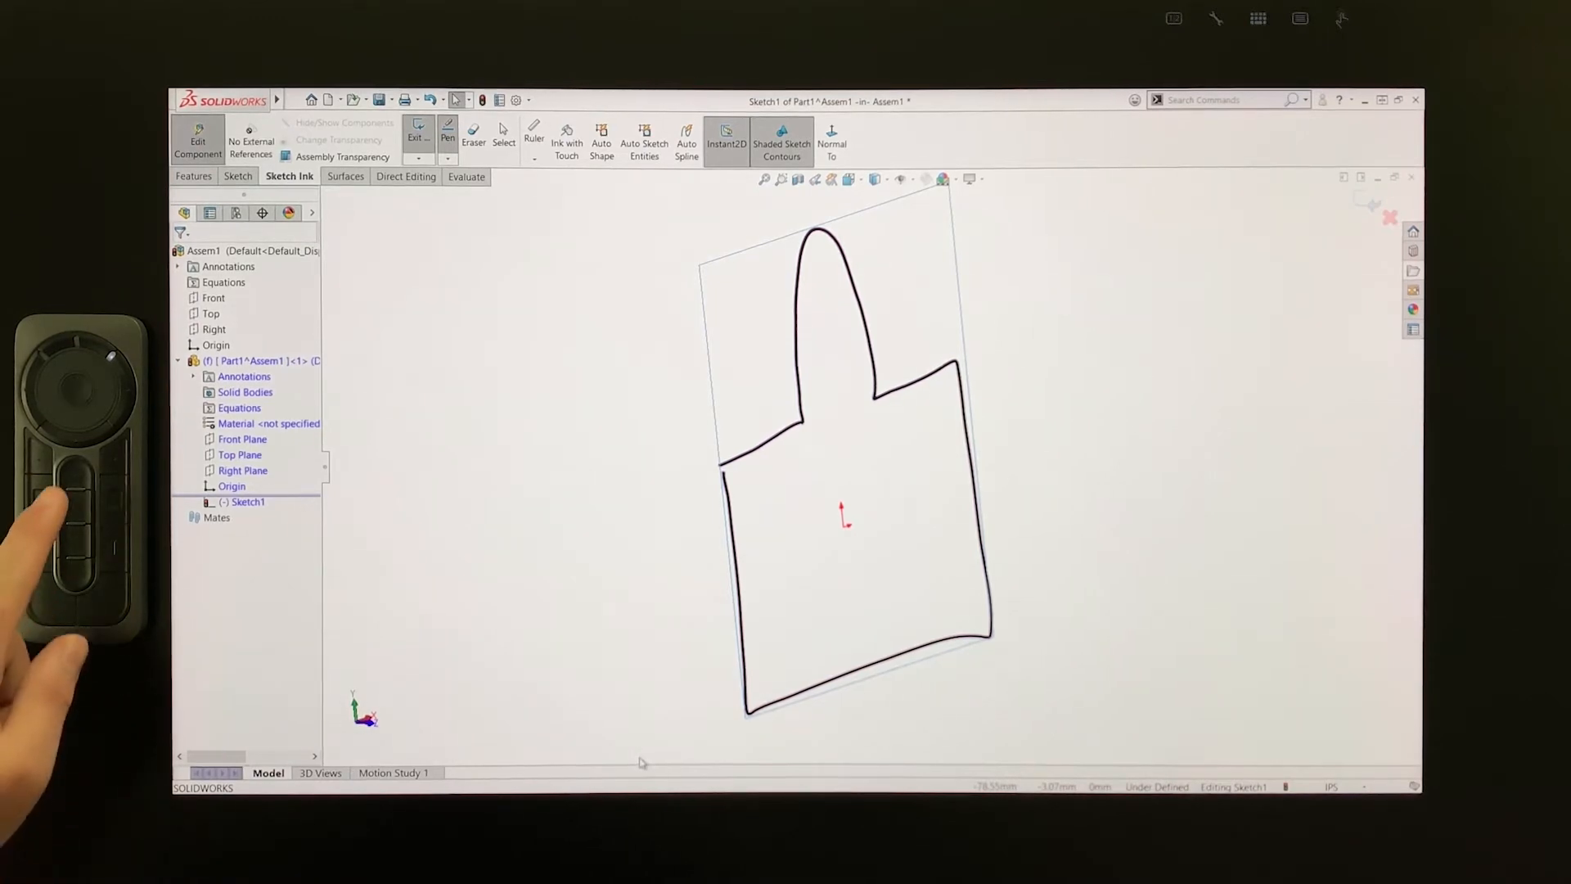
# Face the sketch with Normal To and set the Sketch Ink pen colour to green.
pyautogui.click(831, 144)
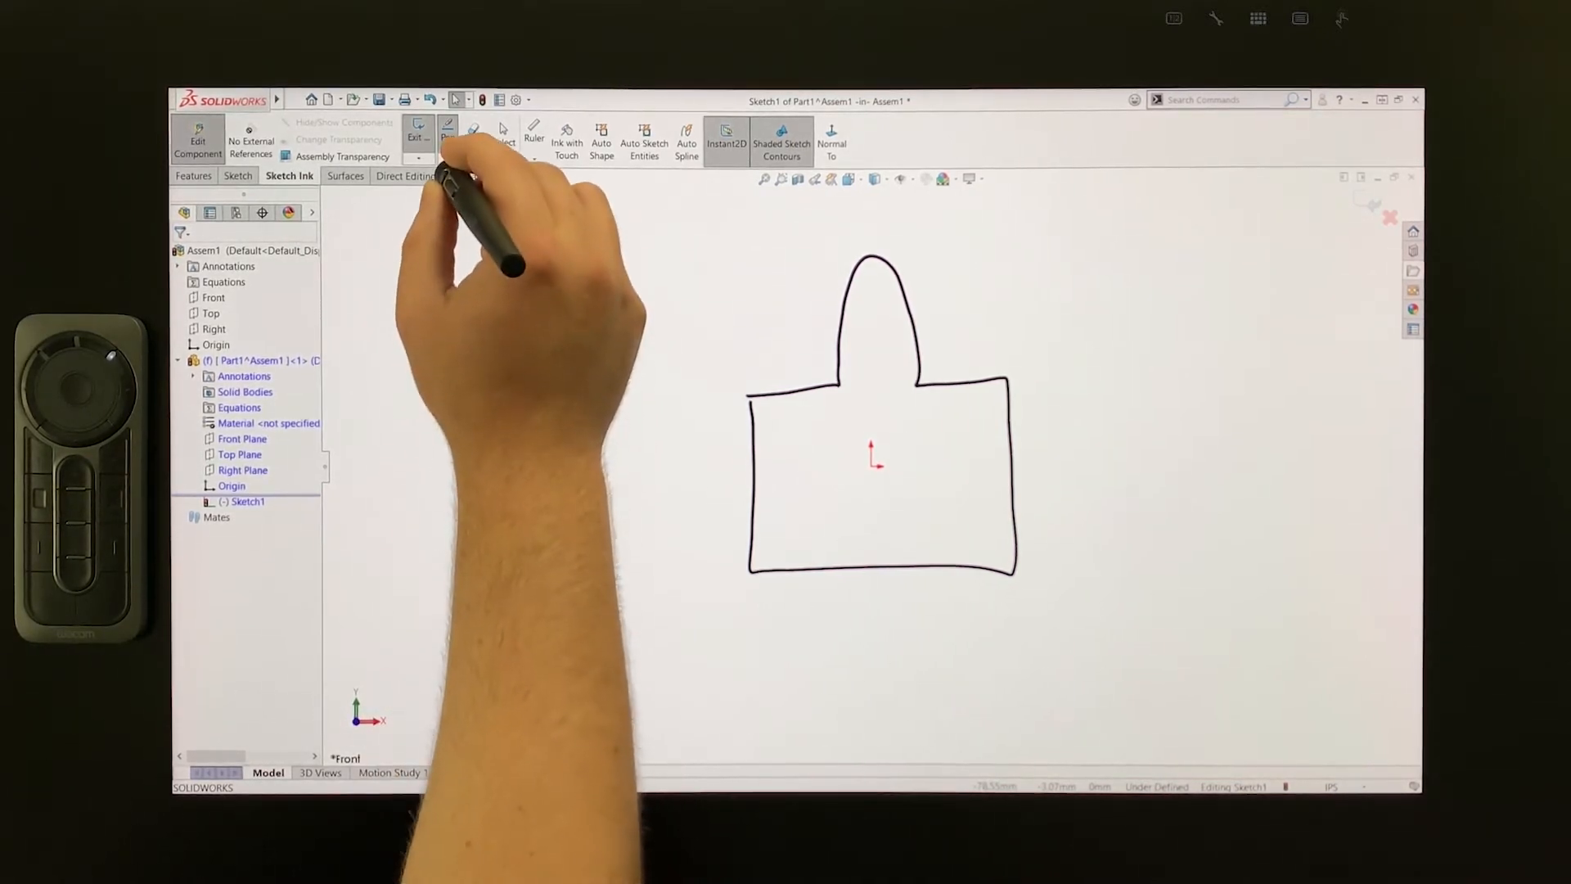
pyautogui.click(446, 136)
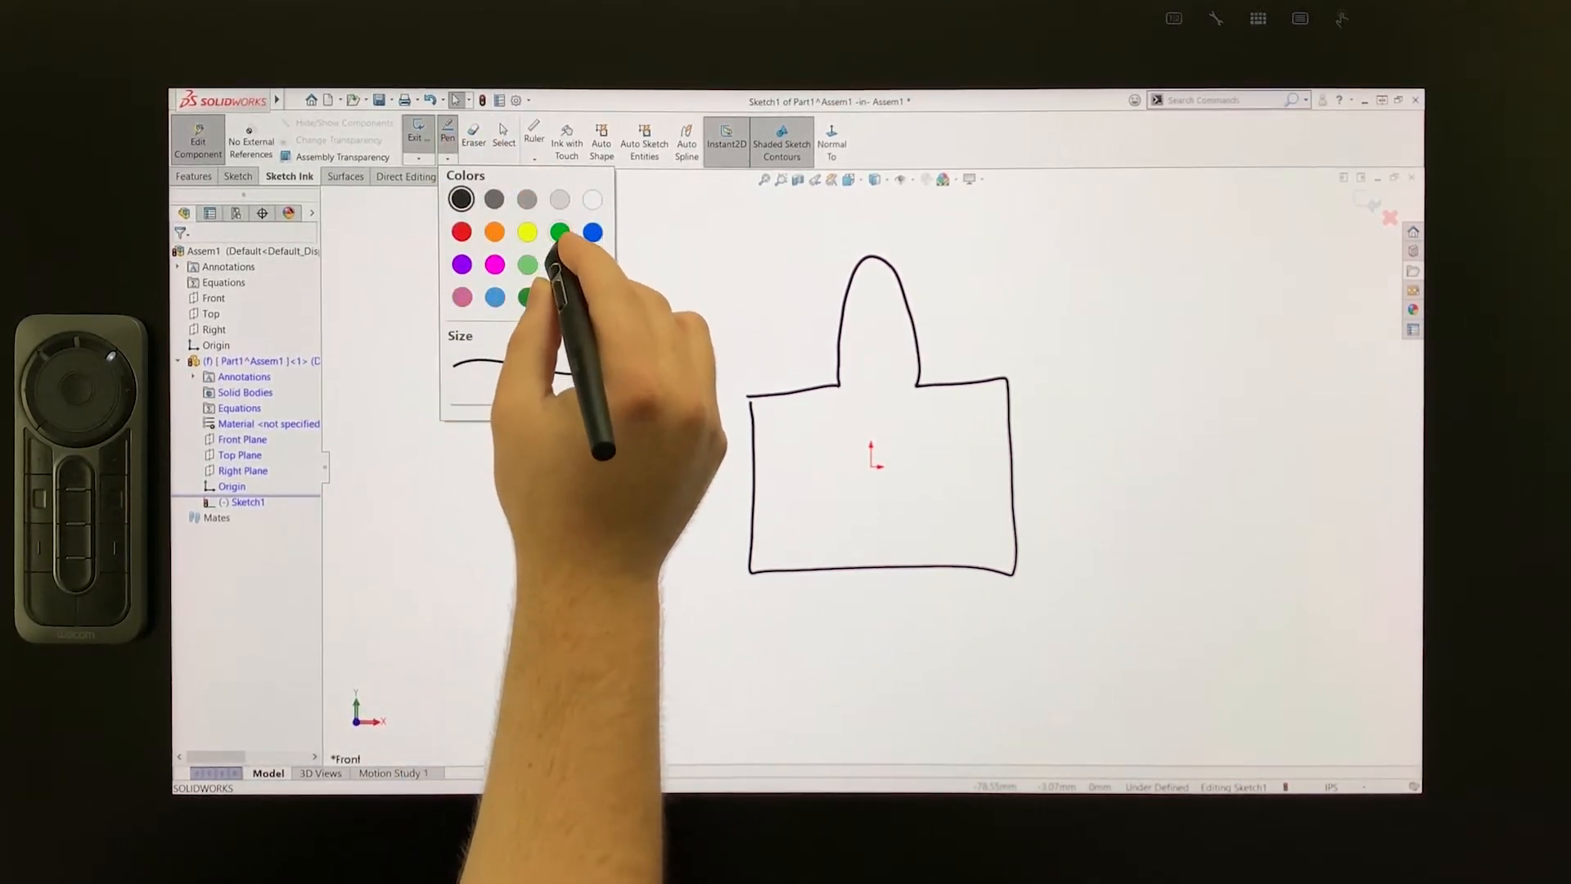
pyautogui.click(560, 231)
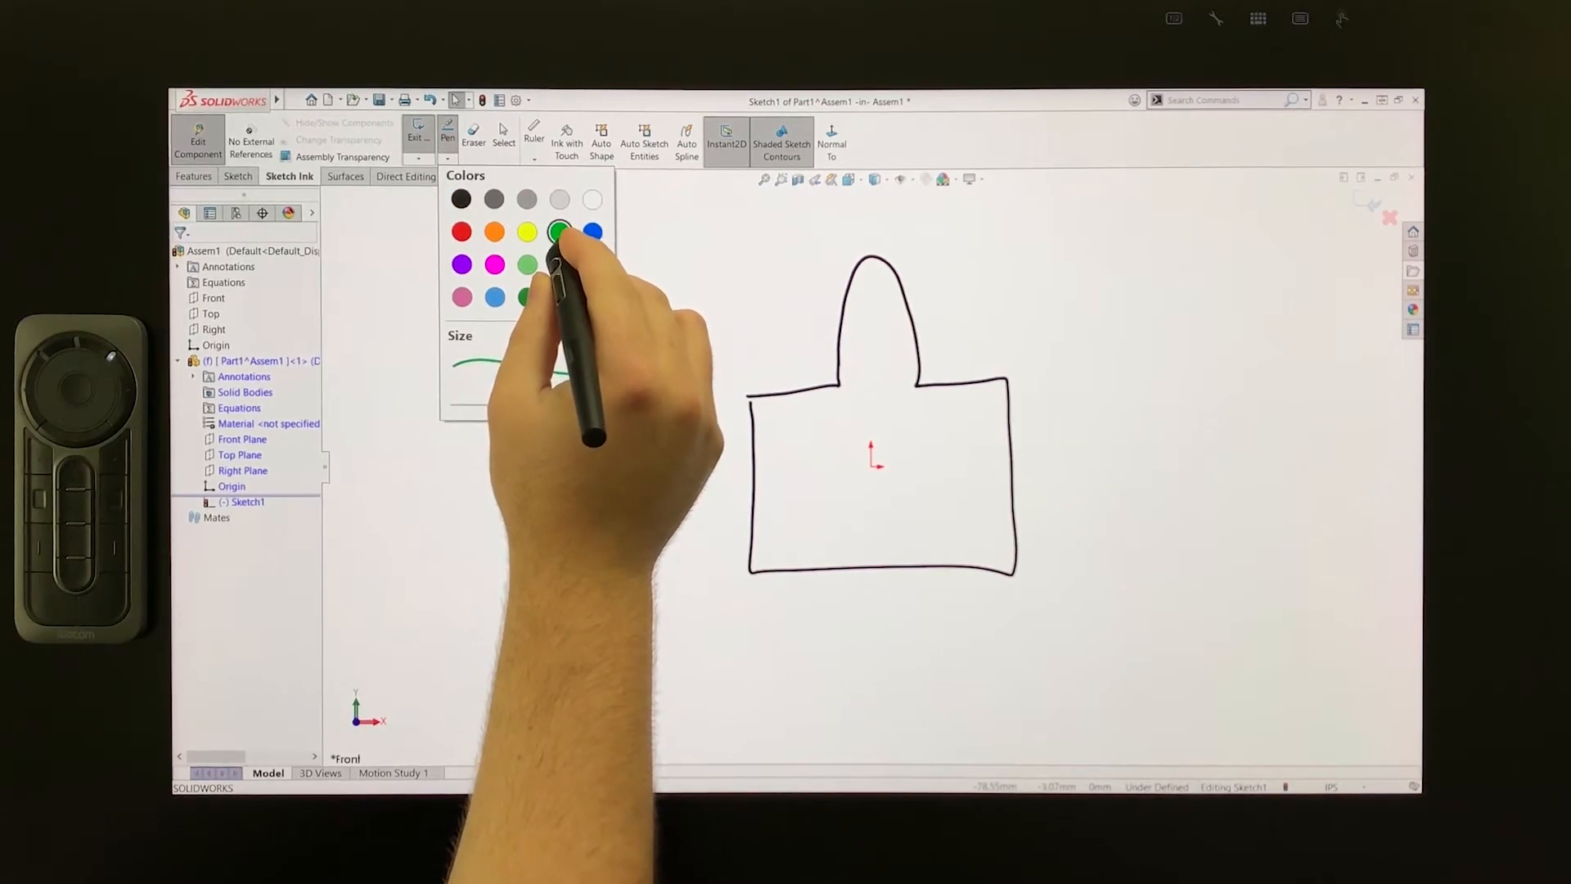
pyautogui.click(560, 230)
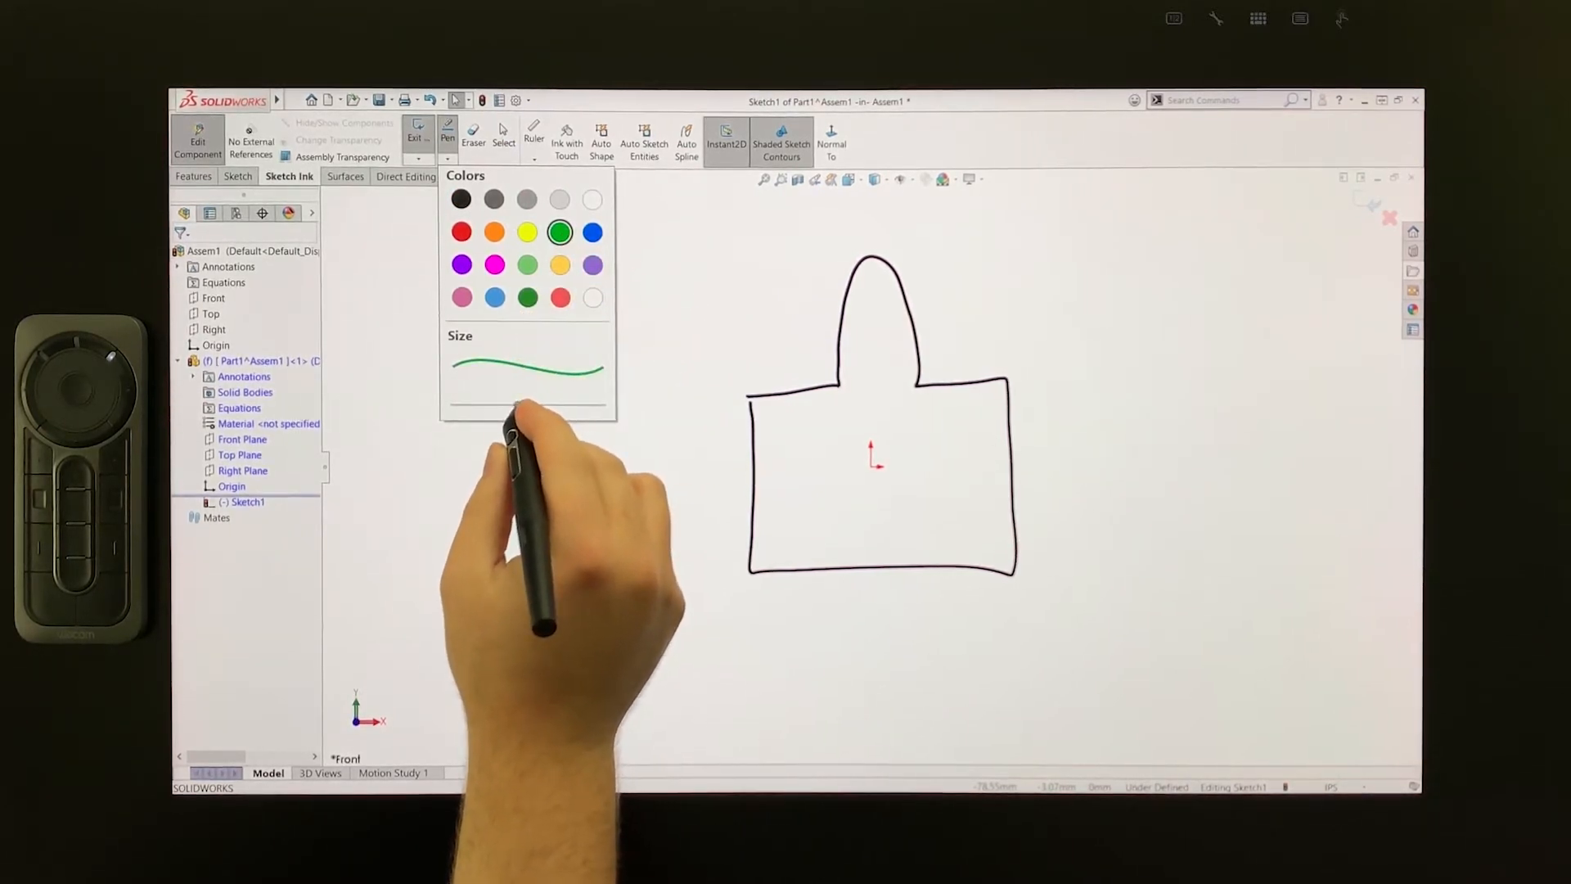